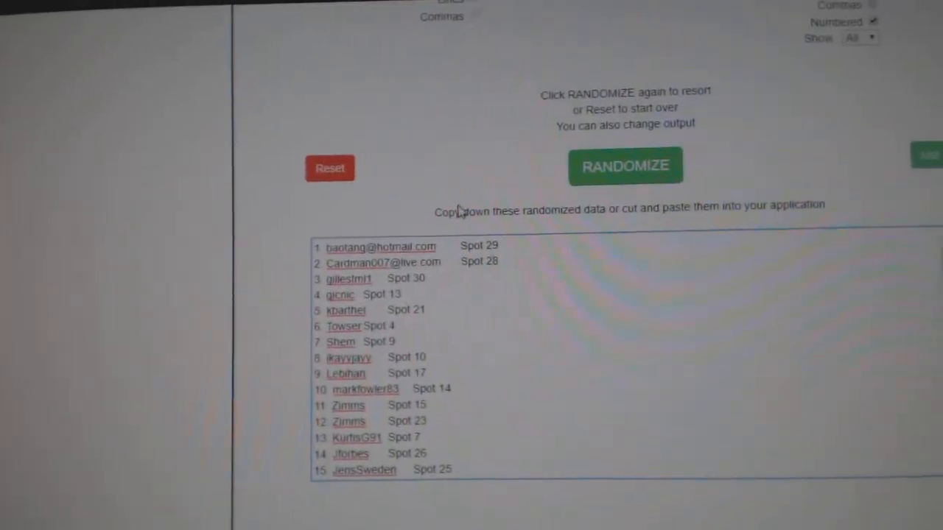
- Reshuffle the NHL team list so the new order starts Ottawa, Dallas, Florida, Rangers
click(625, 165)
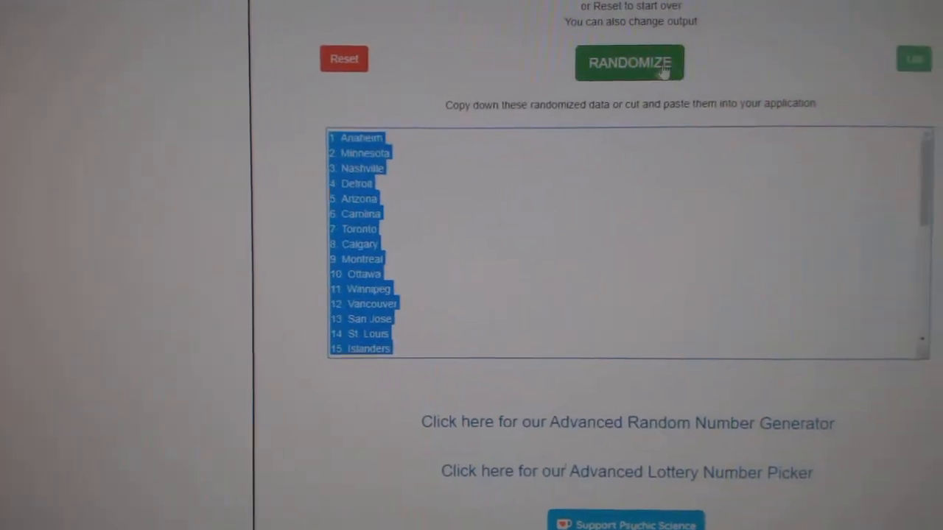
click(629, 63)
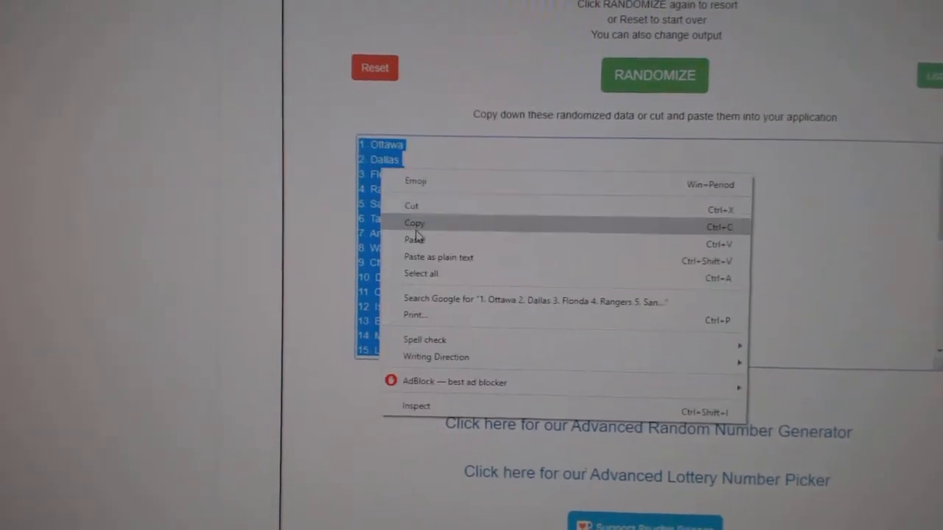
click(413, 222)
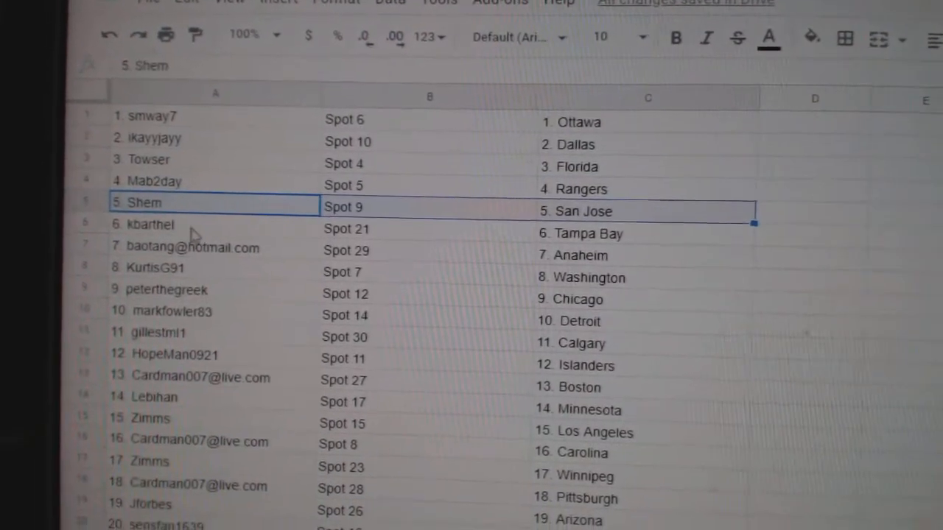
click(199, 248)
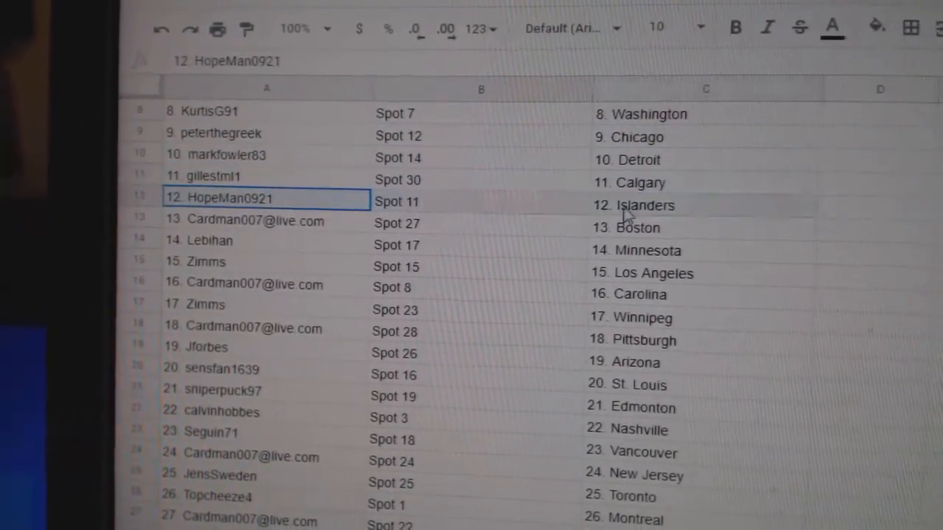
click(254, 229)
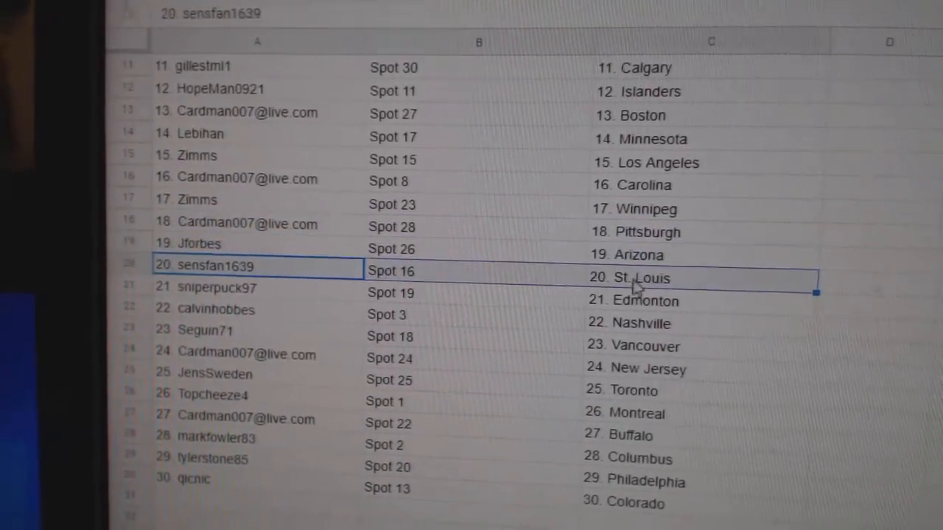
click(213, 307)
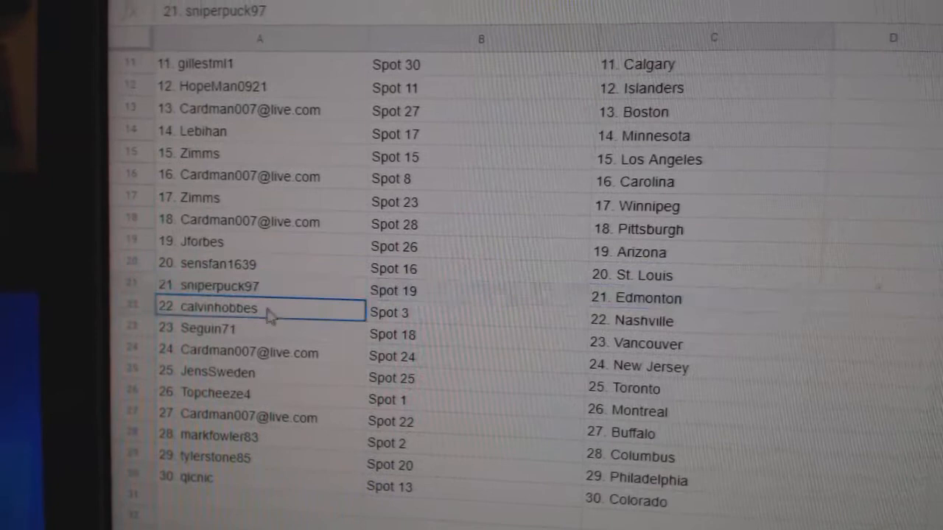